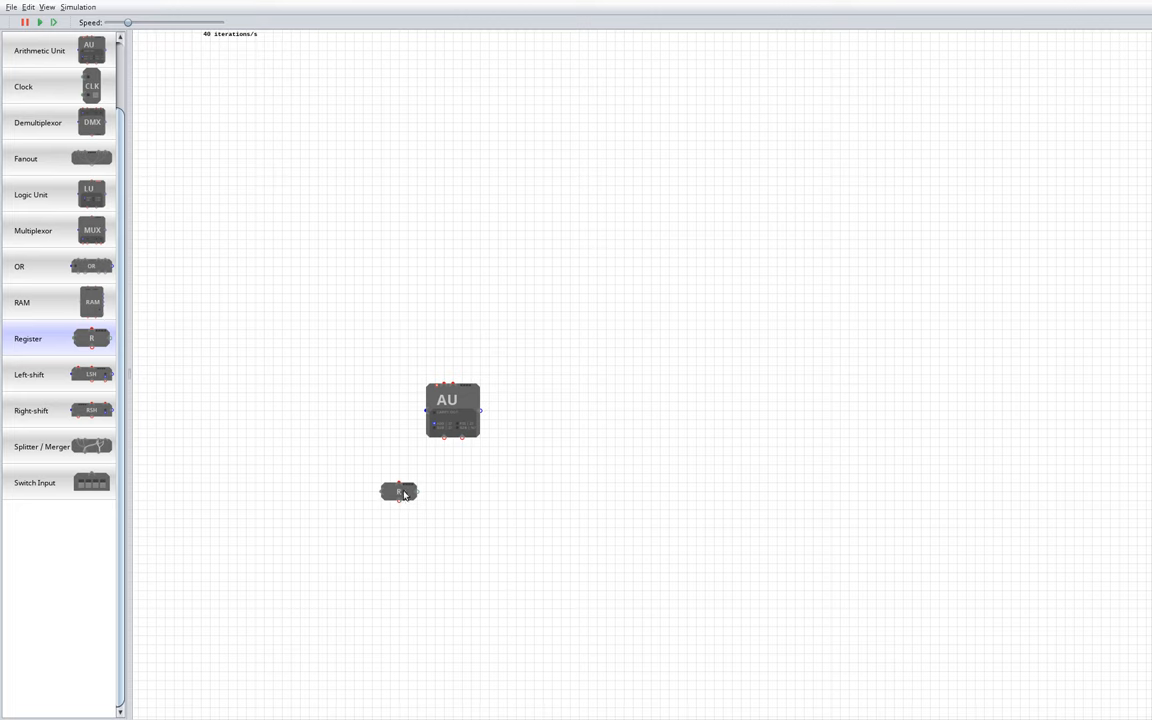
- Wire the arithmetic unit to the lower register, add a register above, and clock the lower register
drag(399, 487, 446, 441)
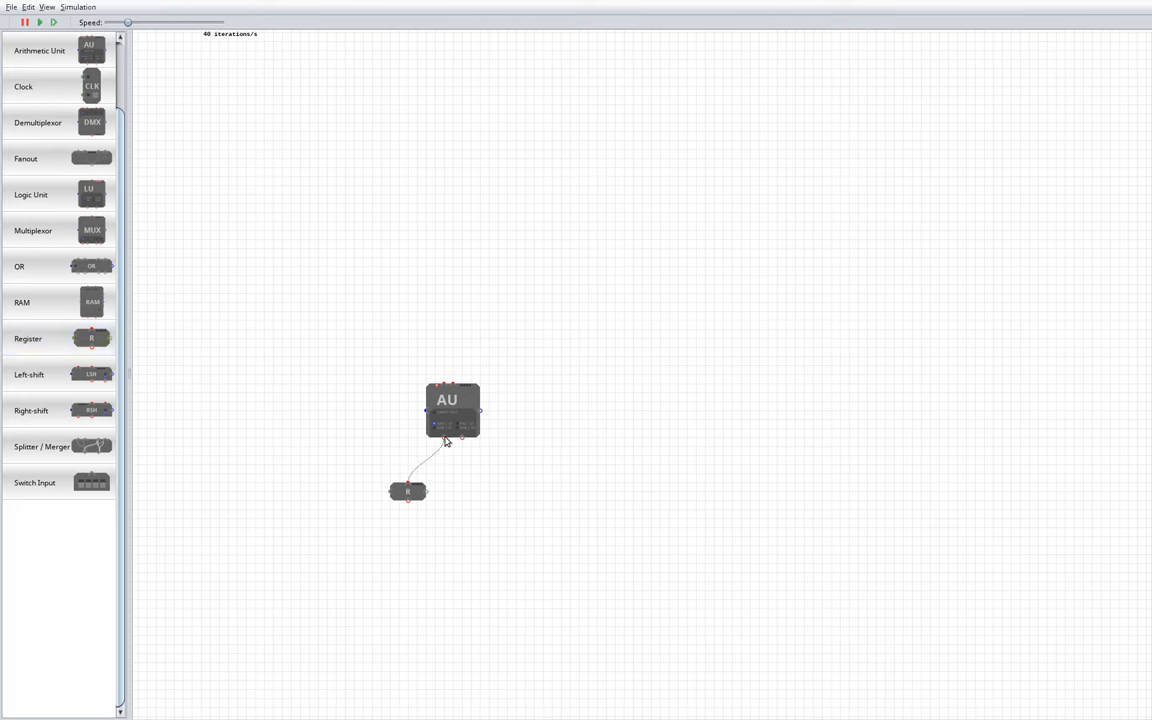
click(407, 491)
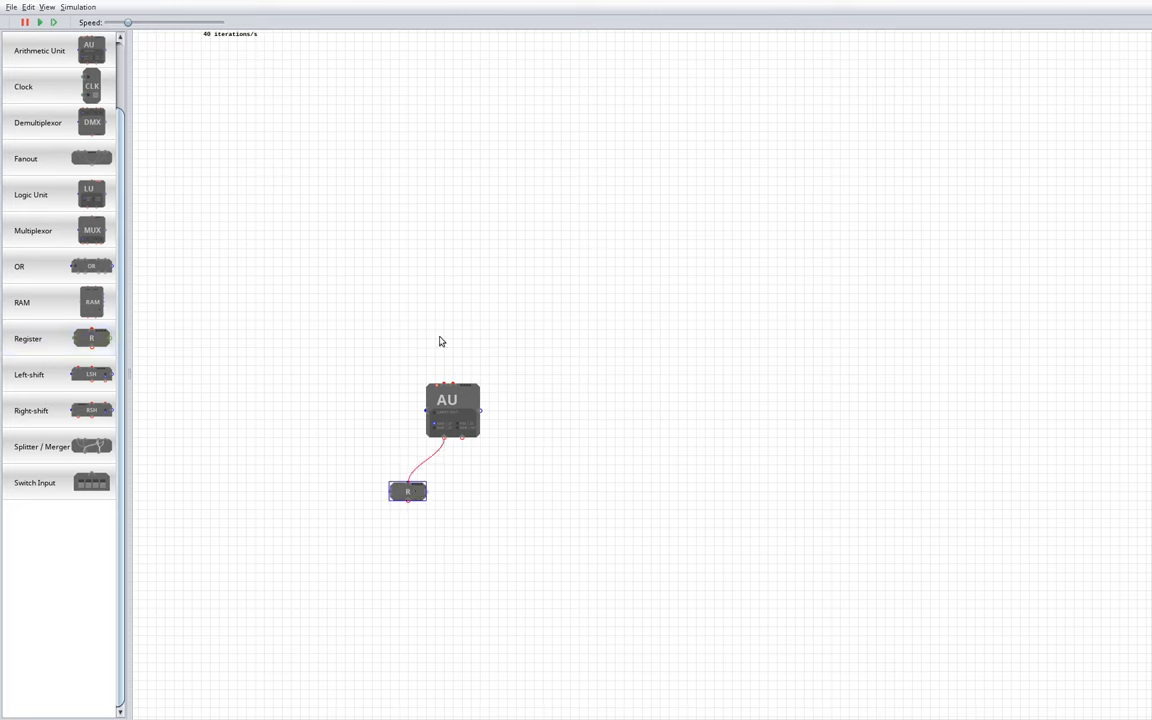
drag(91, 338, 444, 320)
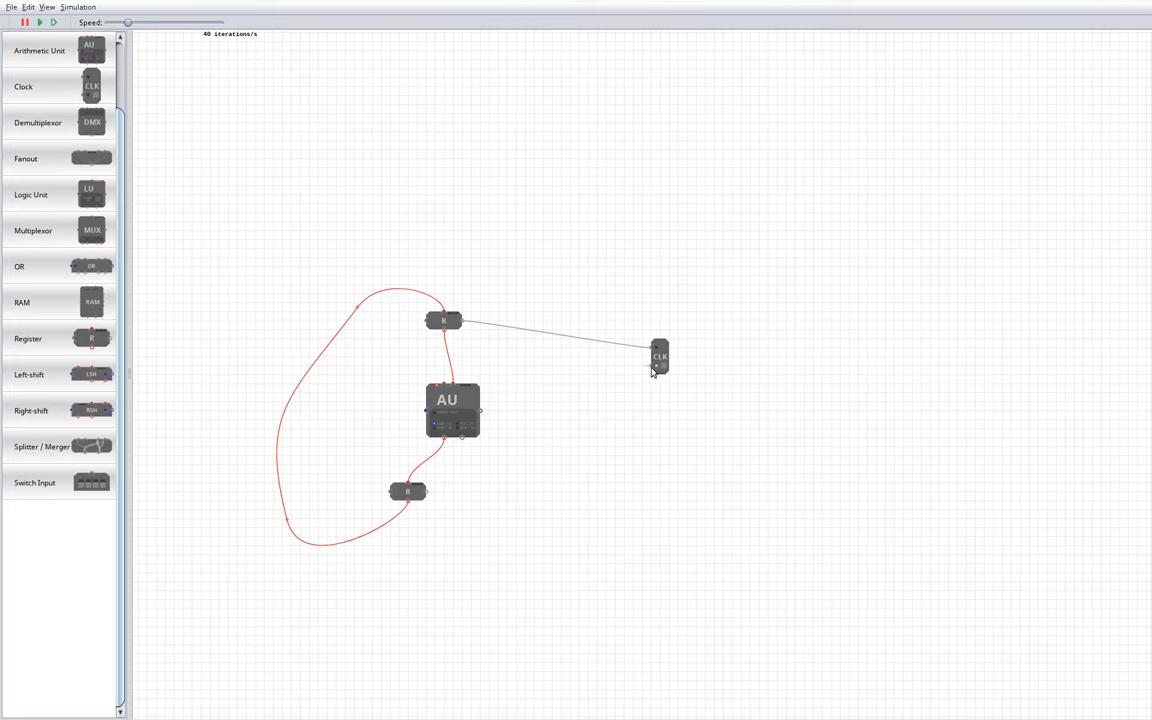
drag(660, 365, 420, 490)
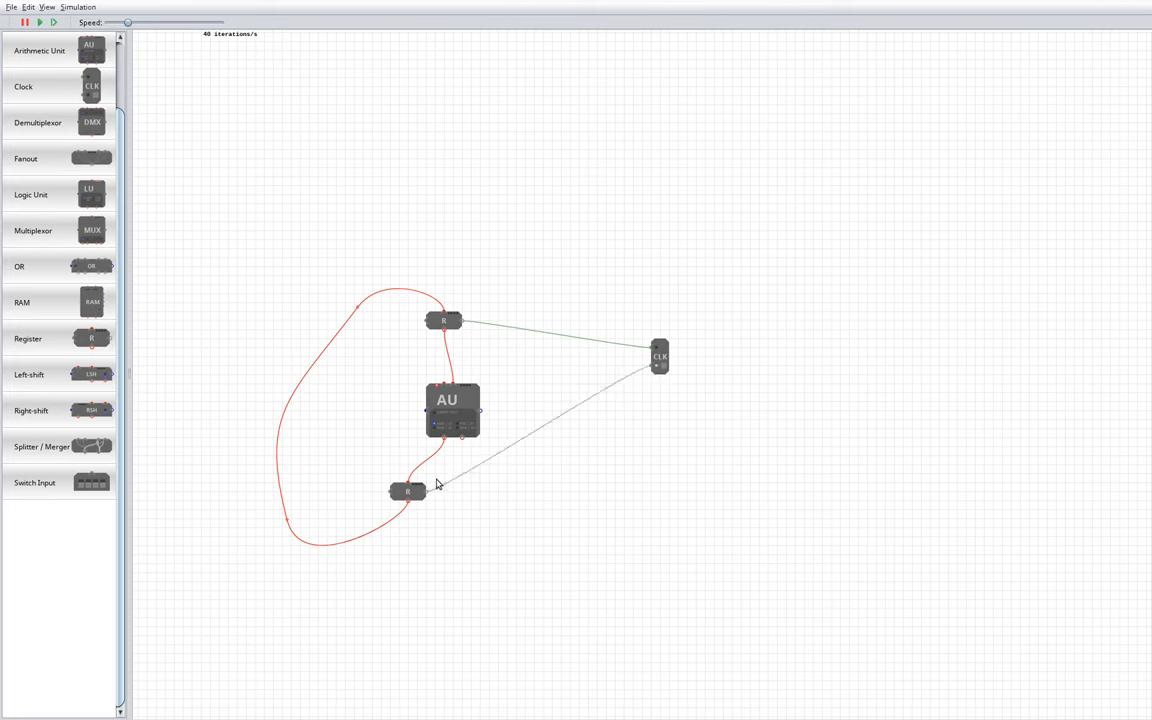
mouse_move(427, 452)
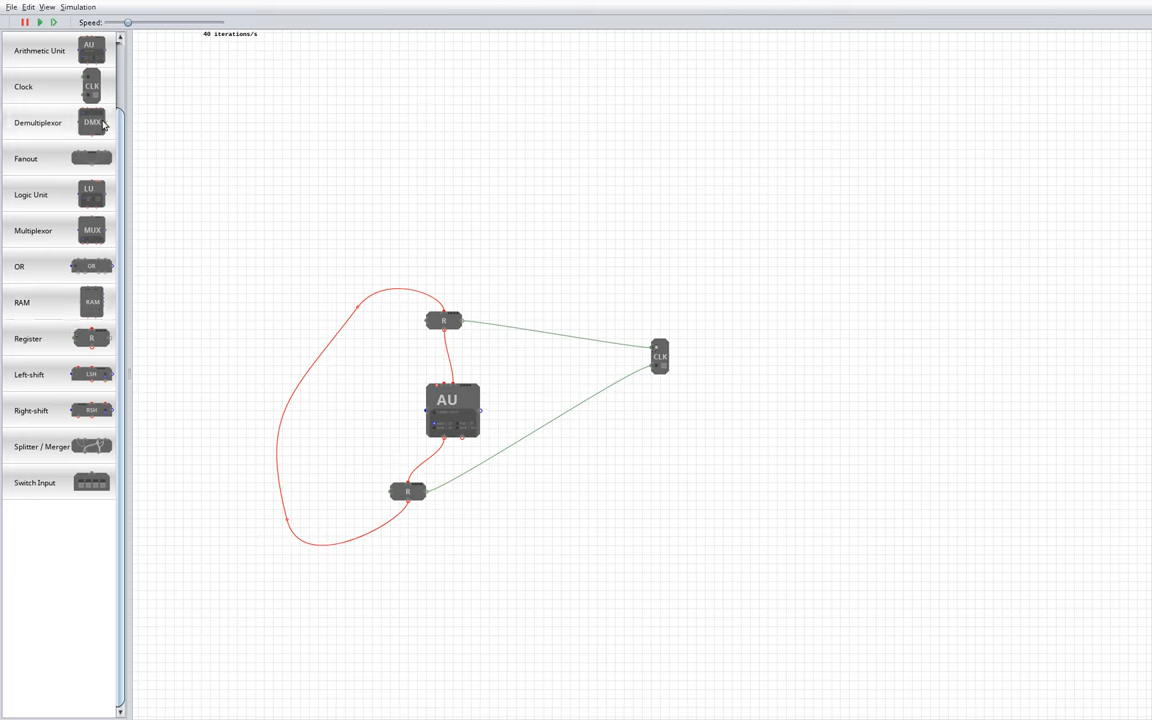
mouse_move(88, 213)
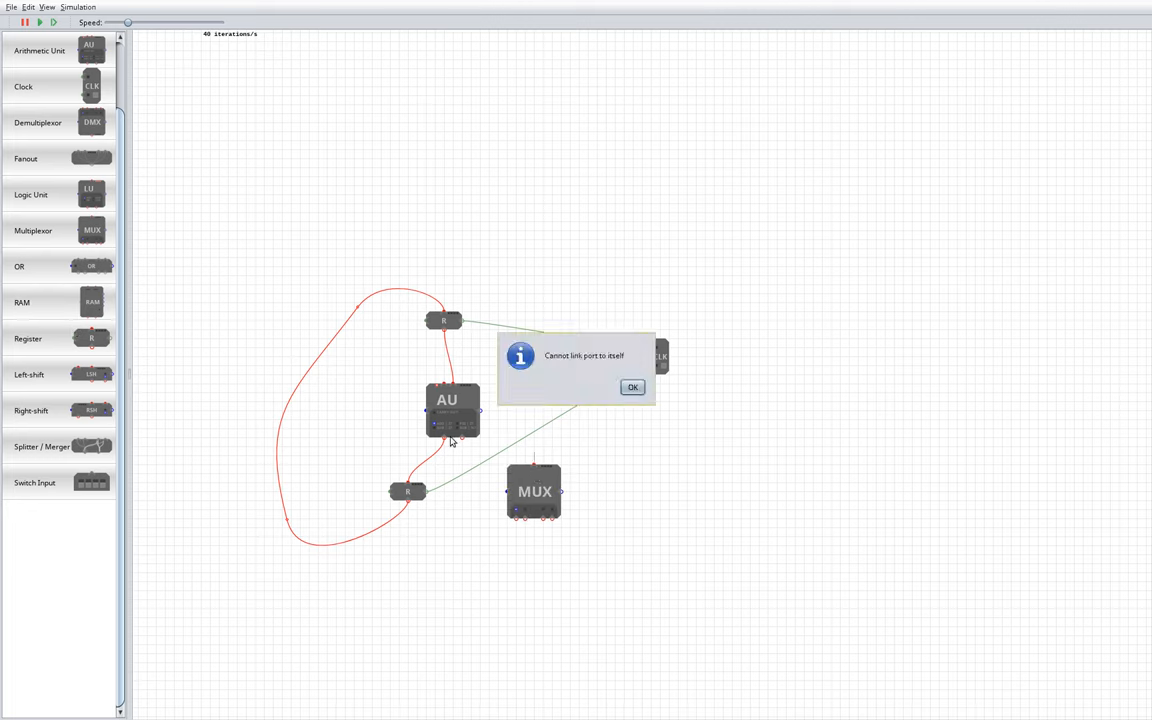
- Dismiss the port-linking error and place switch inputs beside and below the second multiplexer
click(632, 387)
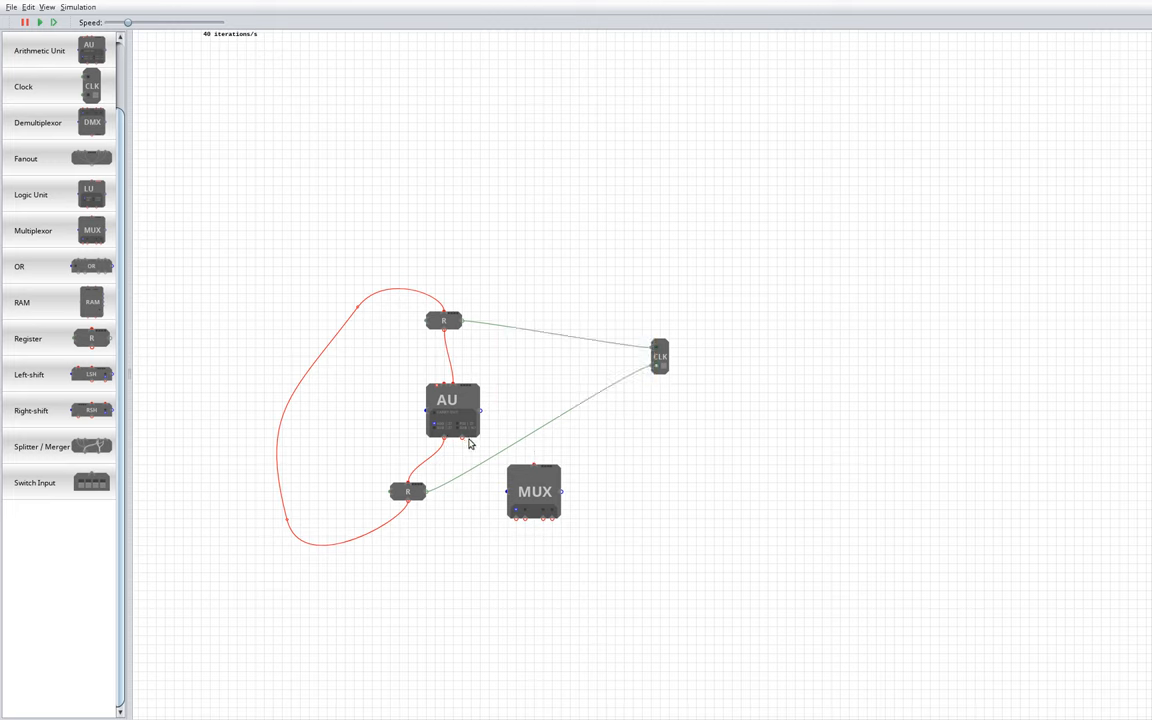
mouse_move(541, 468)
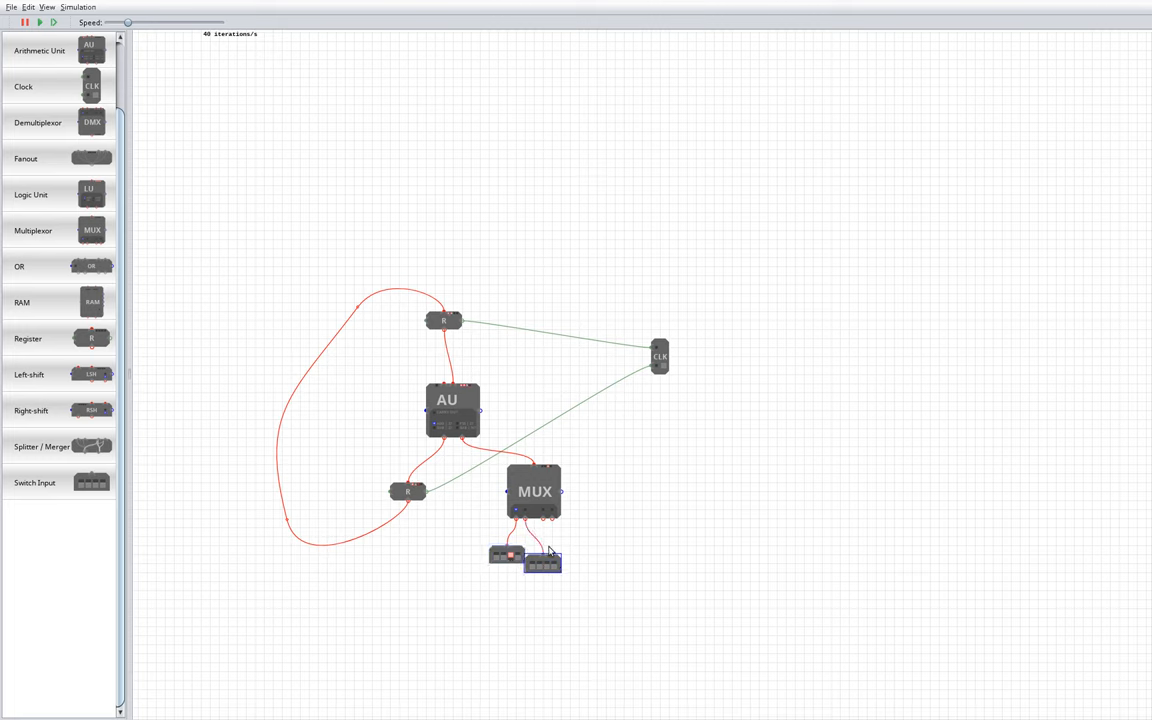
click(534, 491)
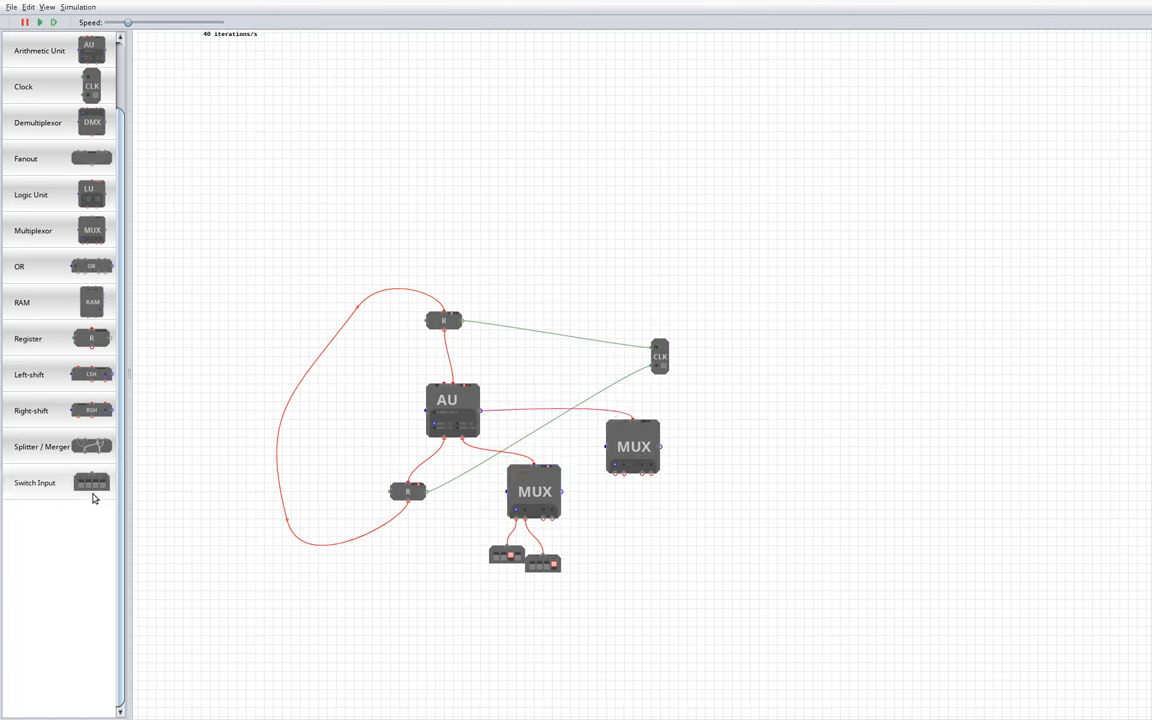
drag(91, 483, 614, 490)
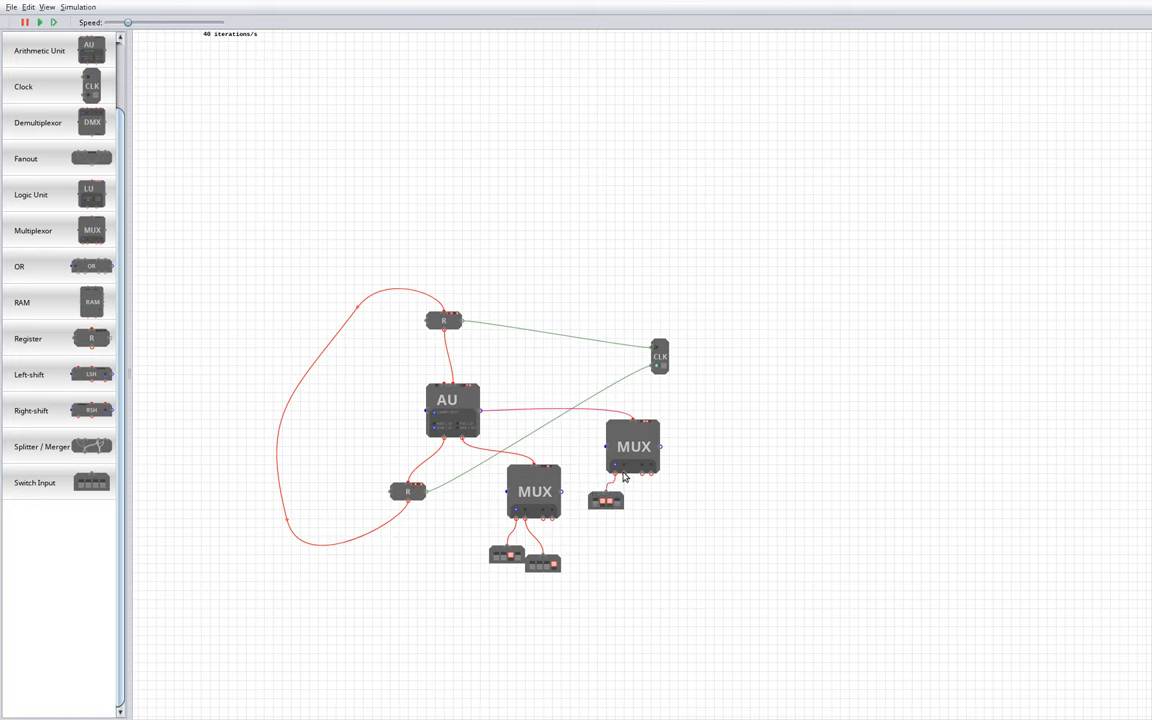
mouse_move(456, 408)
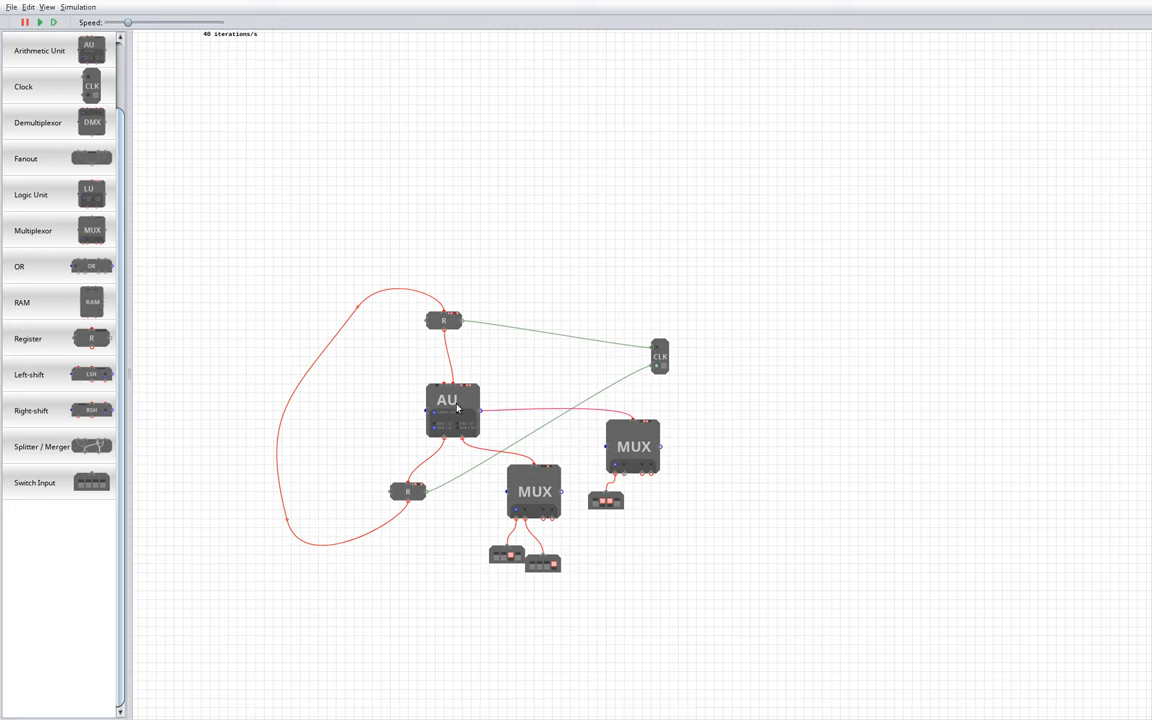
mouse_move(471, 397)
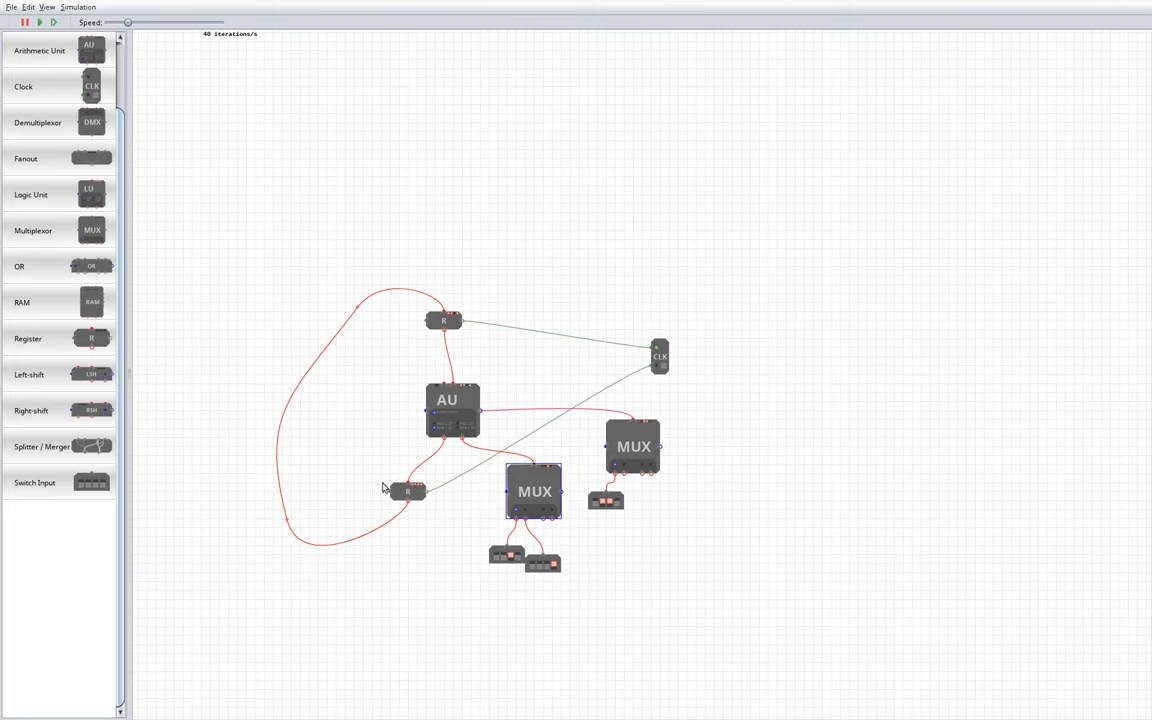
- Move the lower register down to make room and select the lower multiplexer
drag(408, 491, 408, 528)
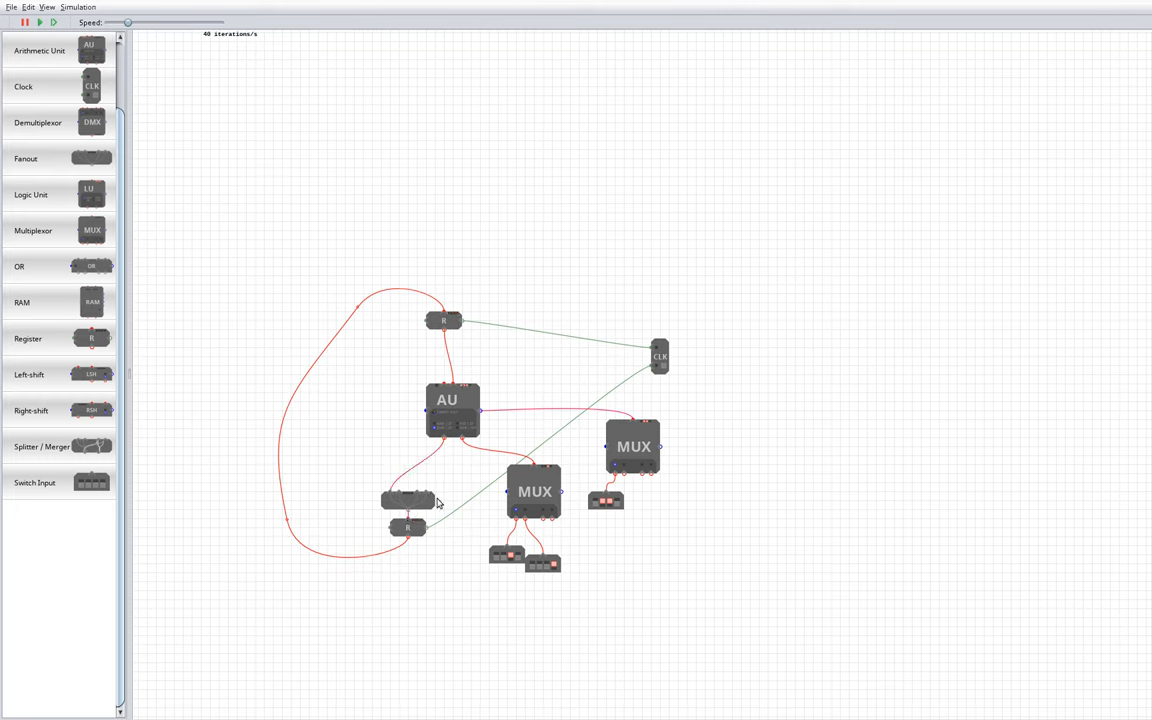
click(528, 493)
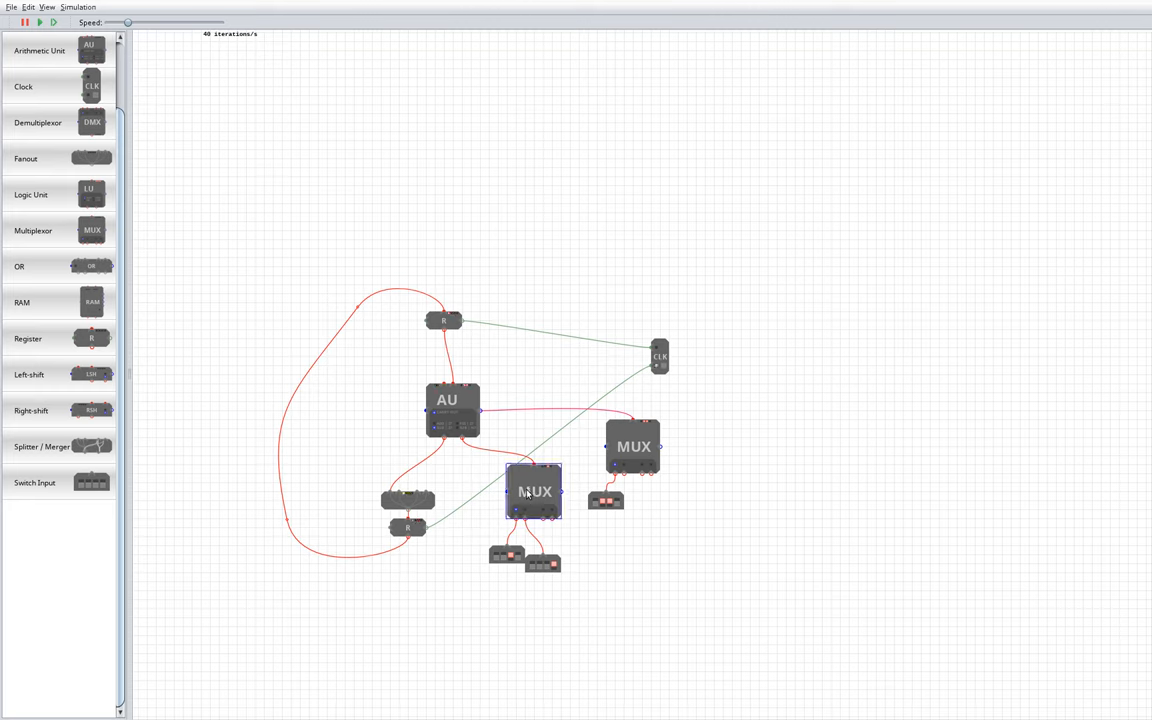
mouse_move(665, 430)
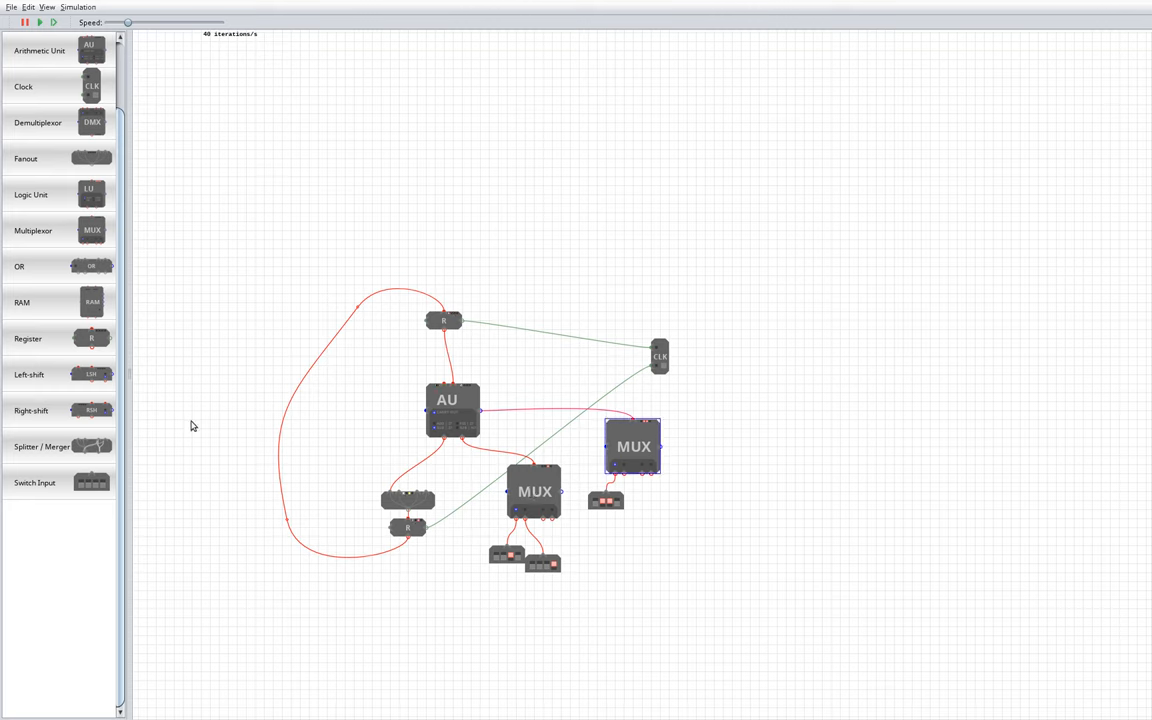
click(533, 492)
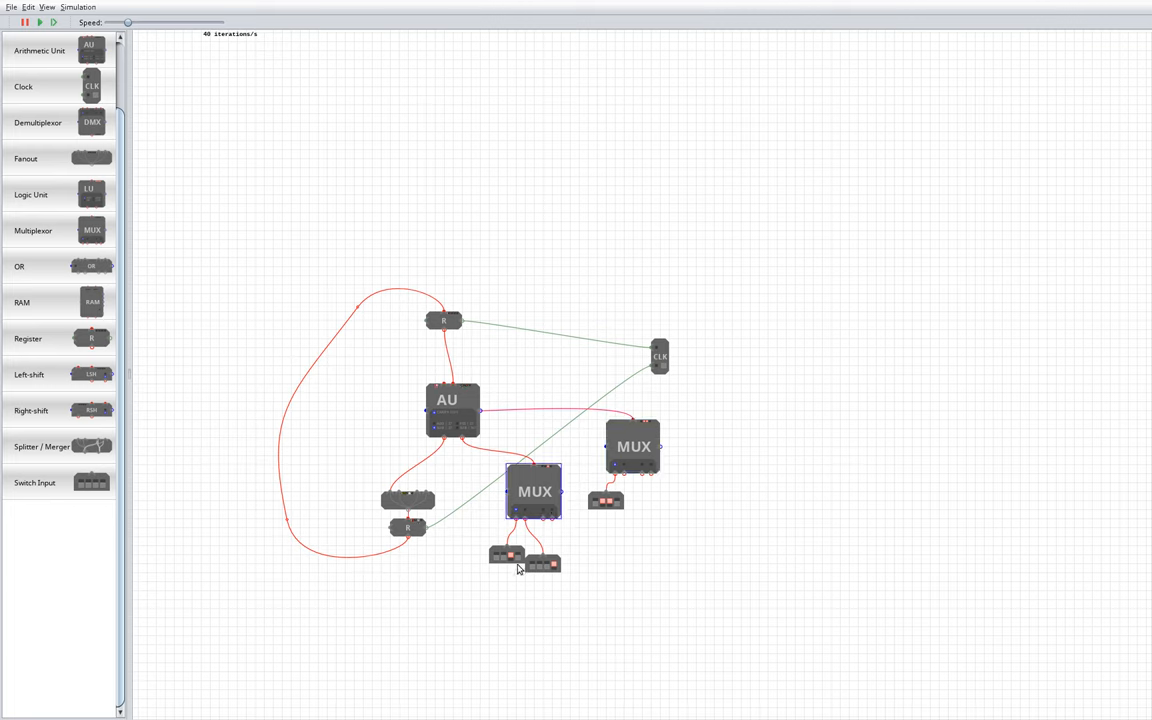
mouse_move(565, 575)
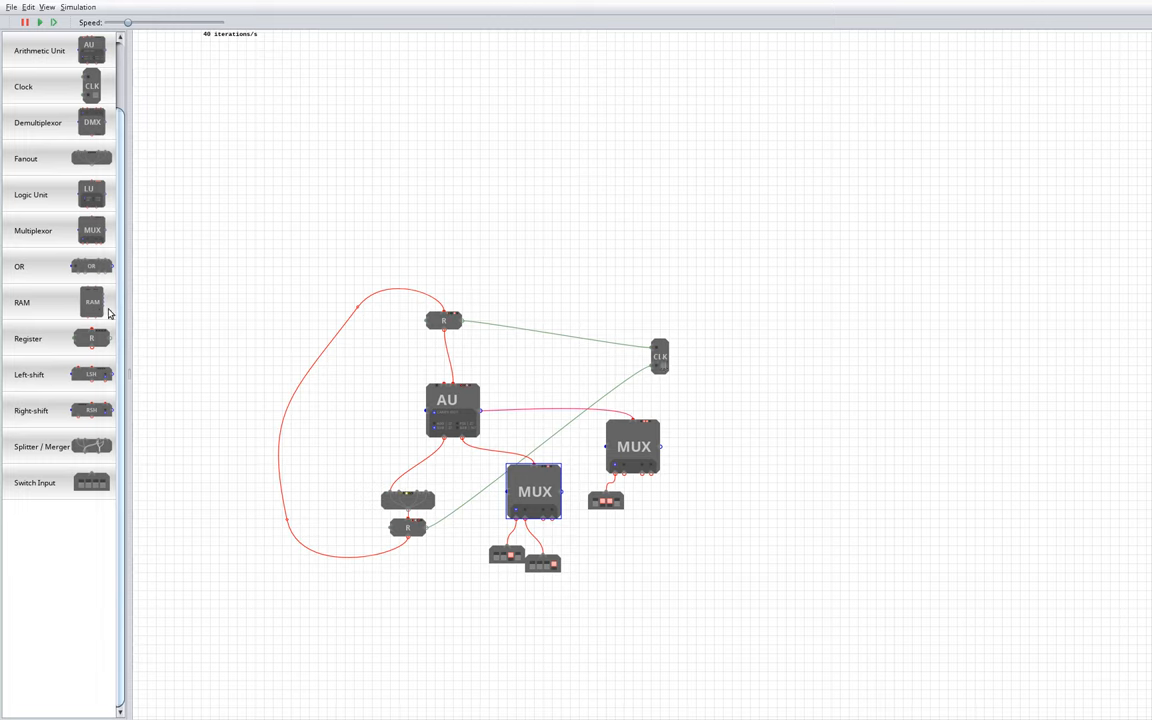
mouse_move(86, 450)
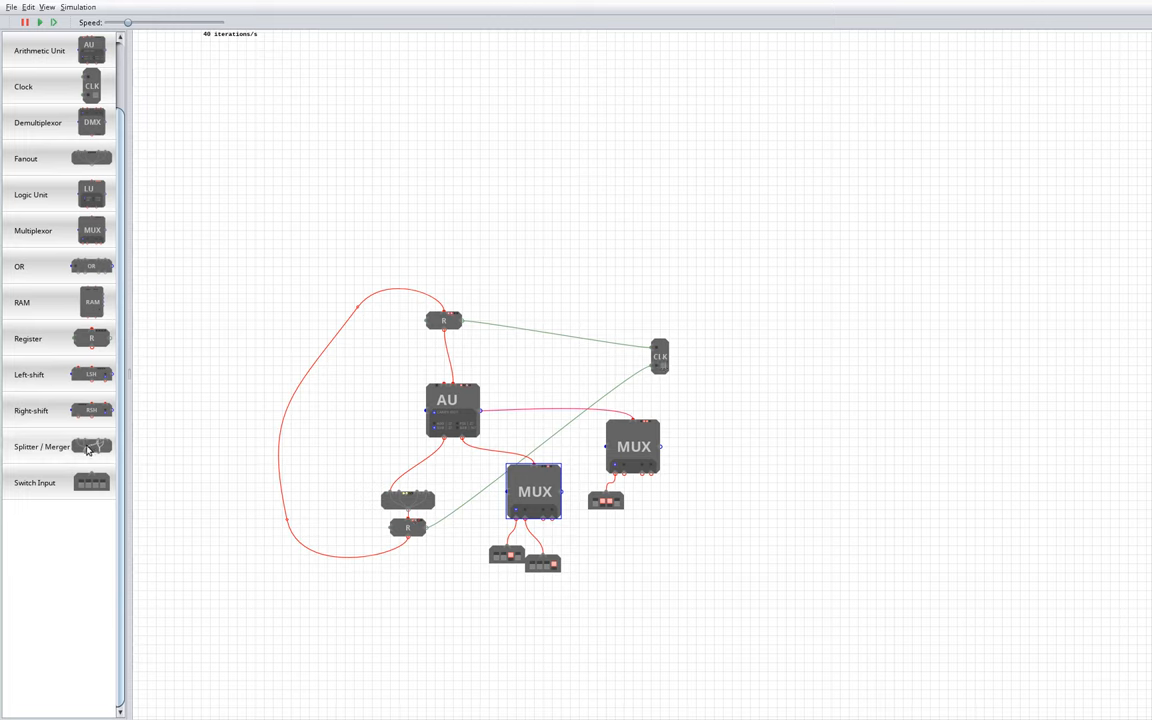
- Rotate the new splitter to stand vertically, then add a shift unit to the circuit
right_click(622, 583)
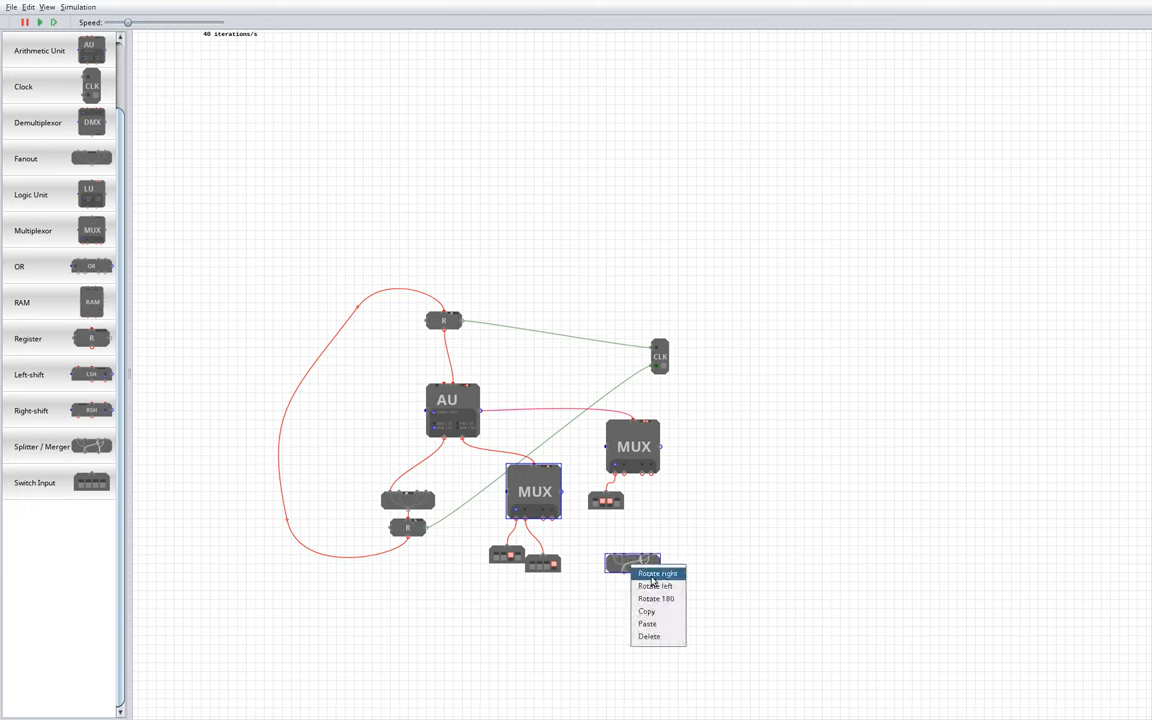
click(647, 573)
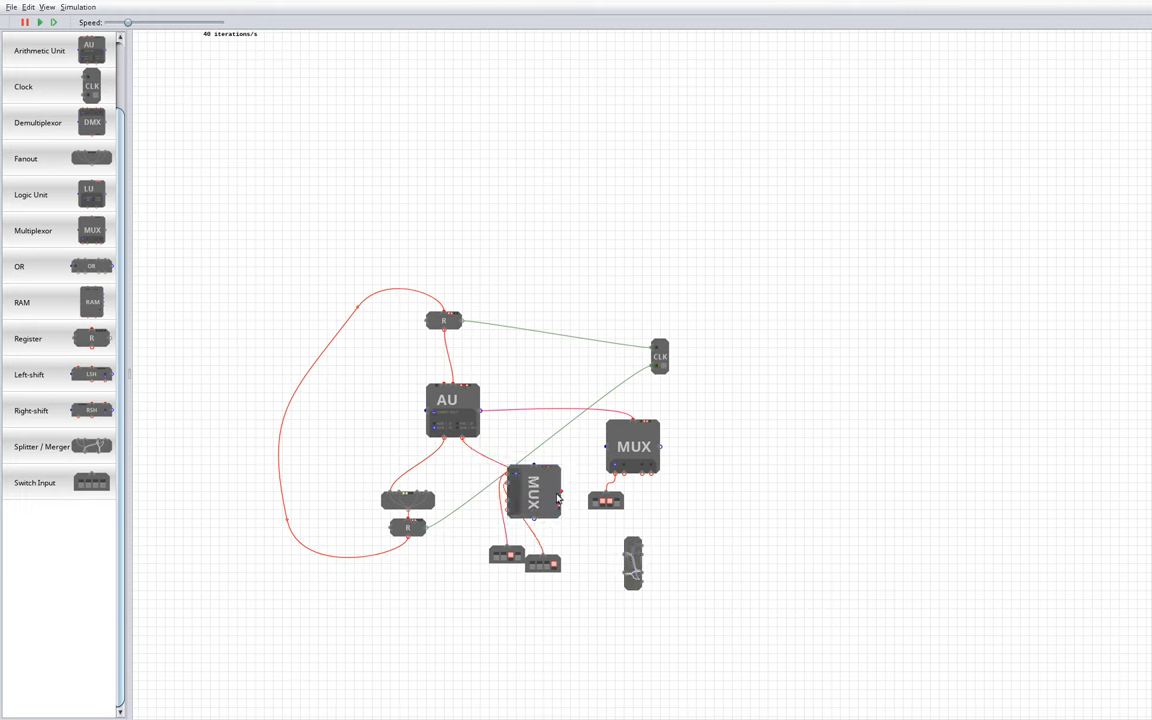
click(532, 490)
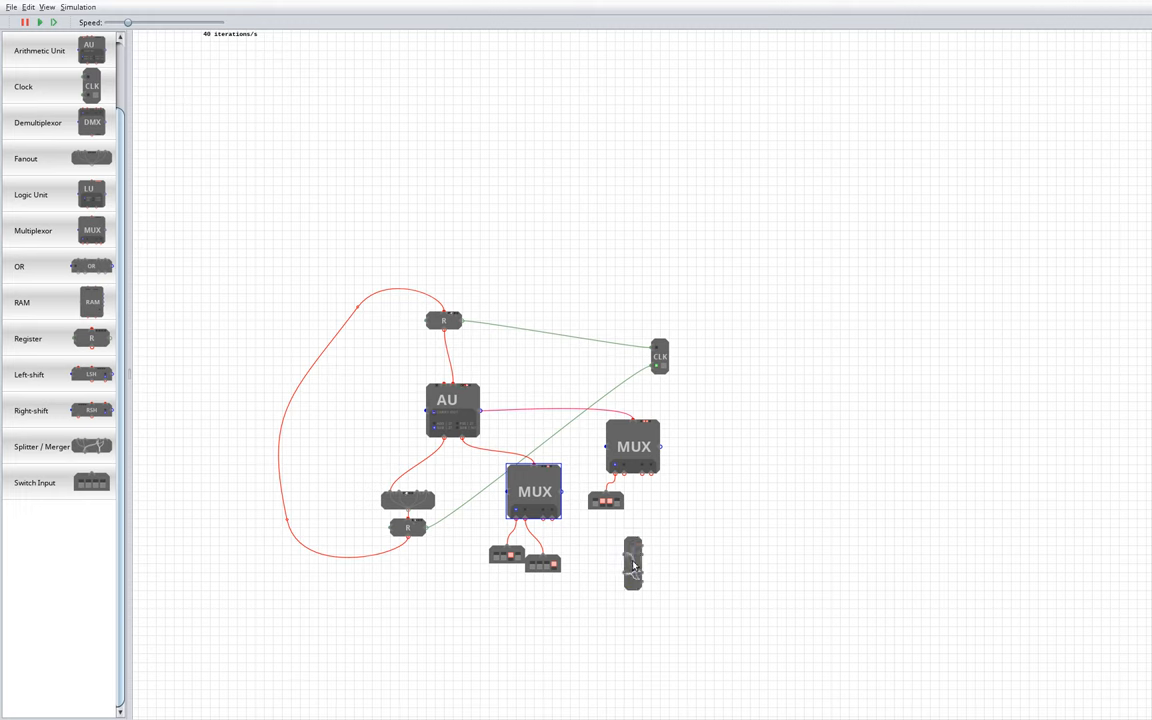
right_click(630, 563)
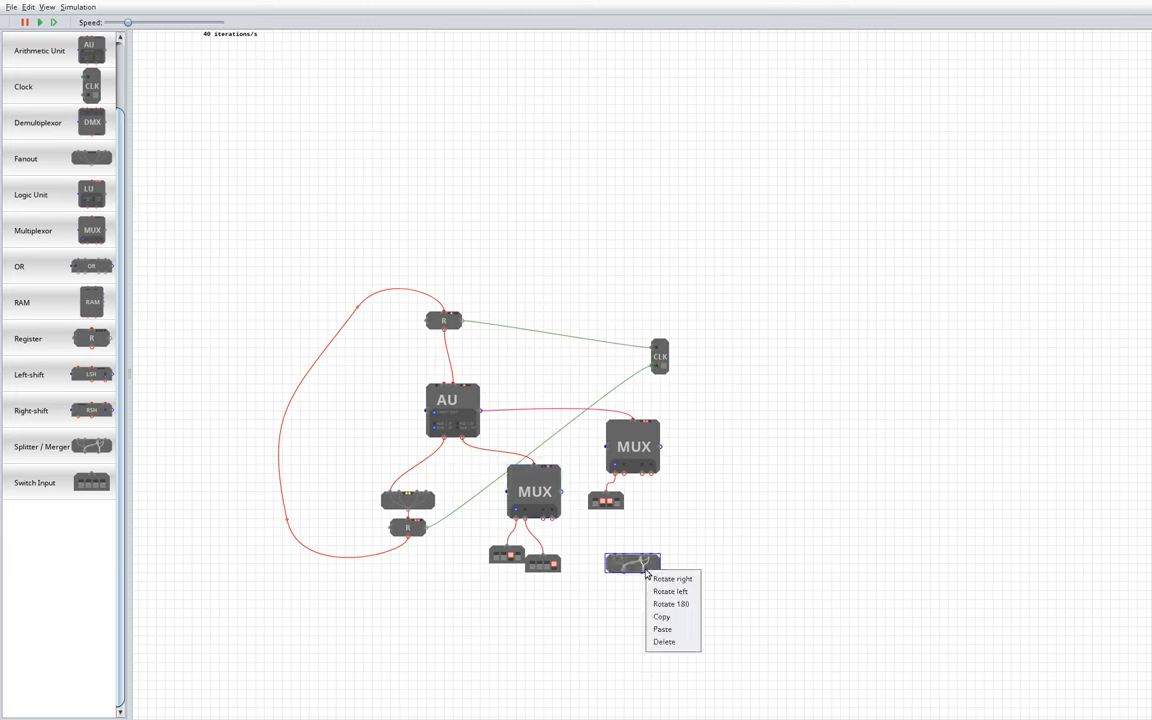
click(672, 579)
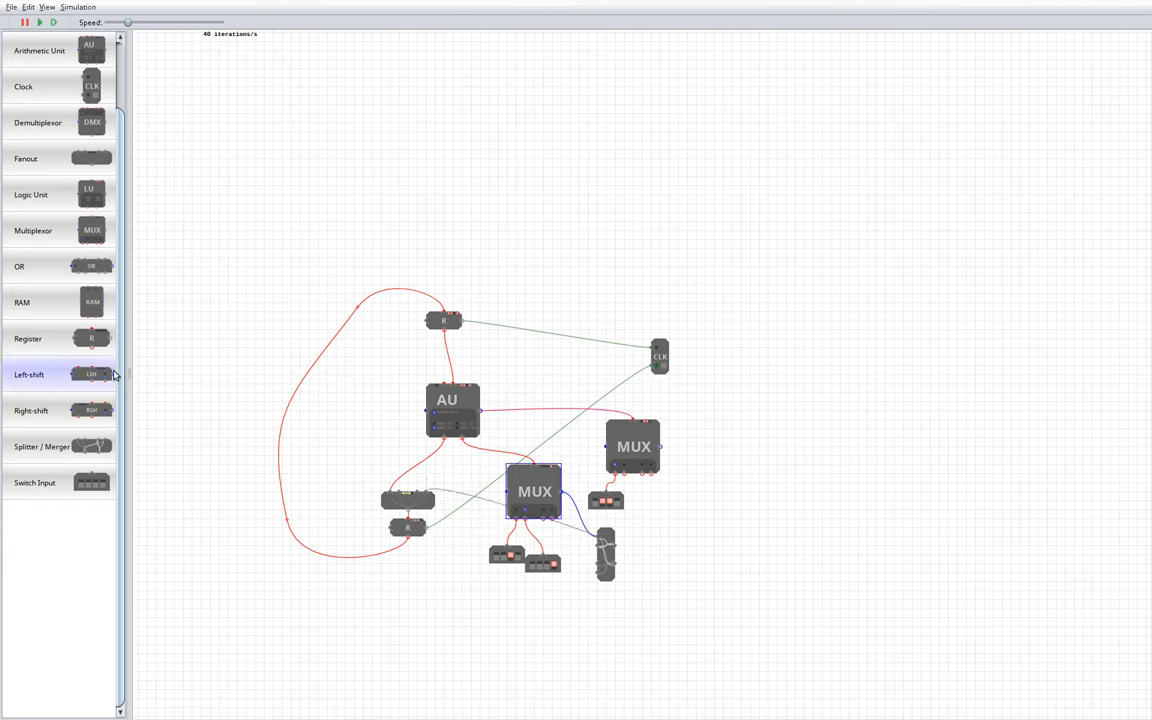
drag(90, 374, 722, 447)
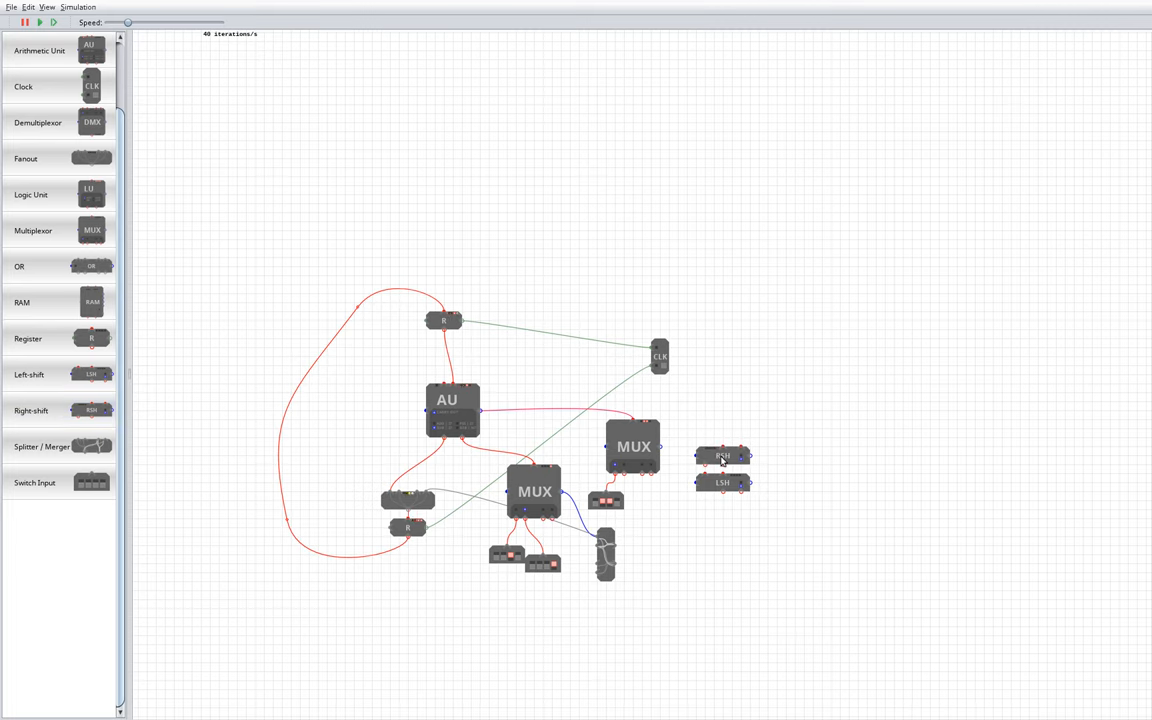
mouse_move(640, 549)
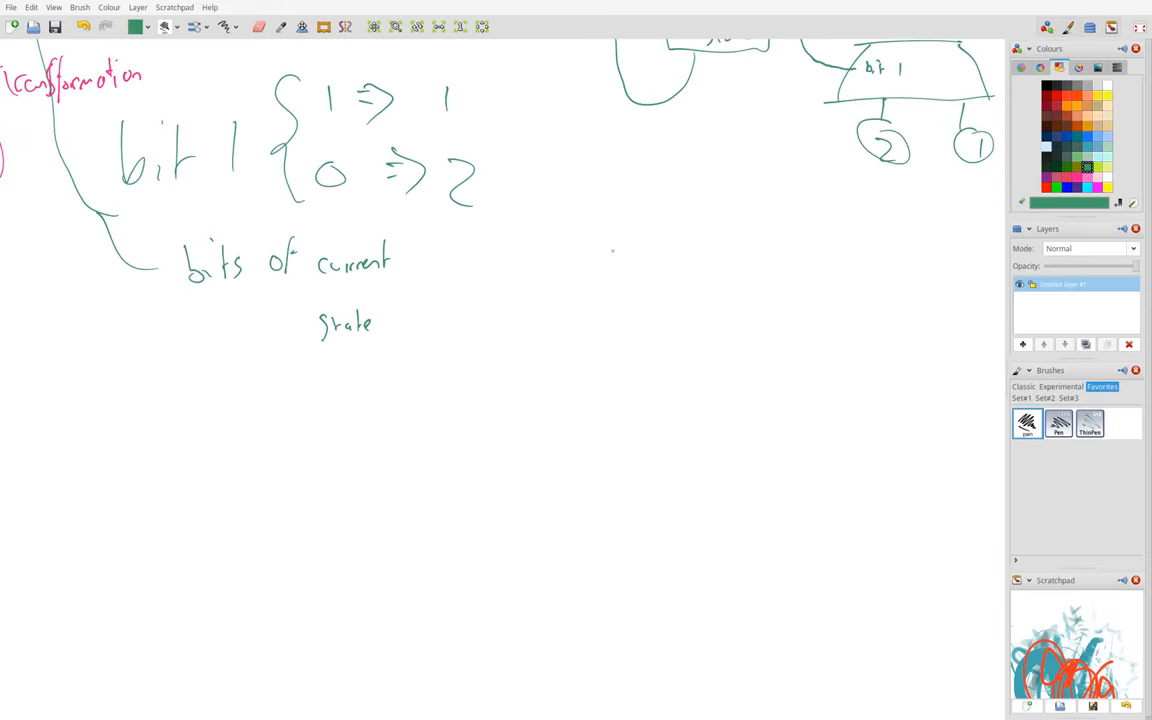
- Draw a circled mark, then x x x A, underline the A, and add an arrow below
drag(595, 290, 715, 300)
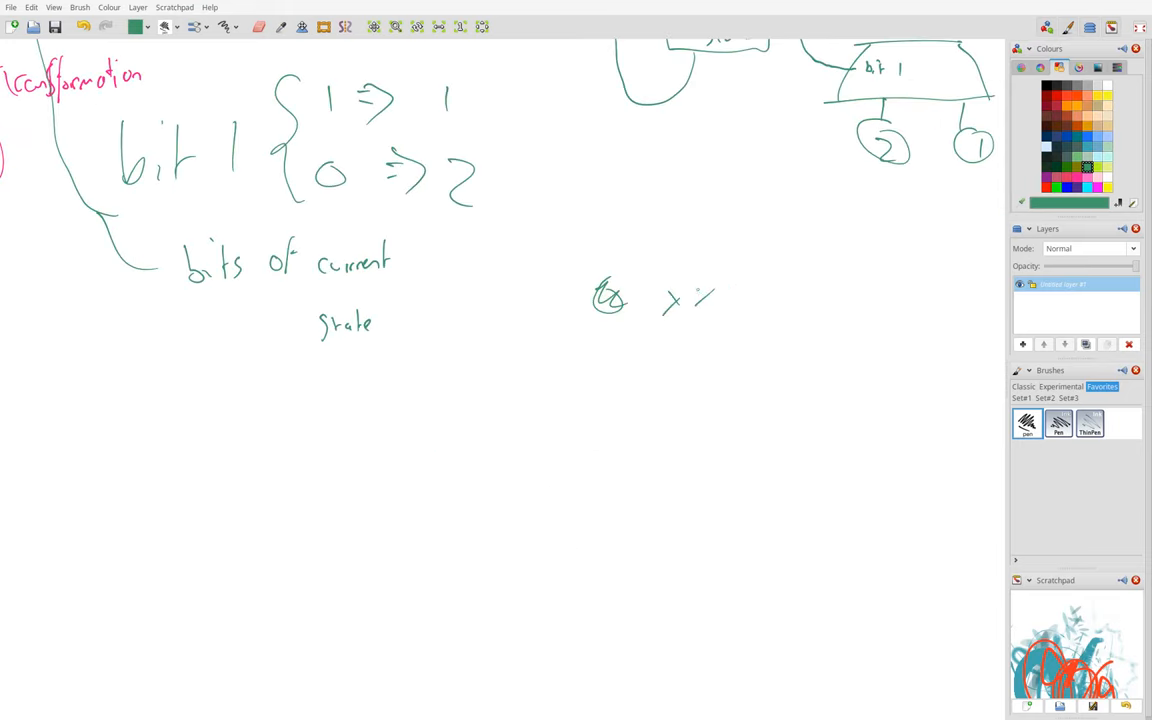
drag(690, 295, 775, 270)
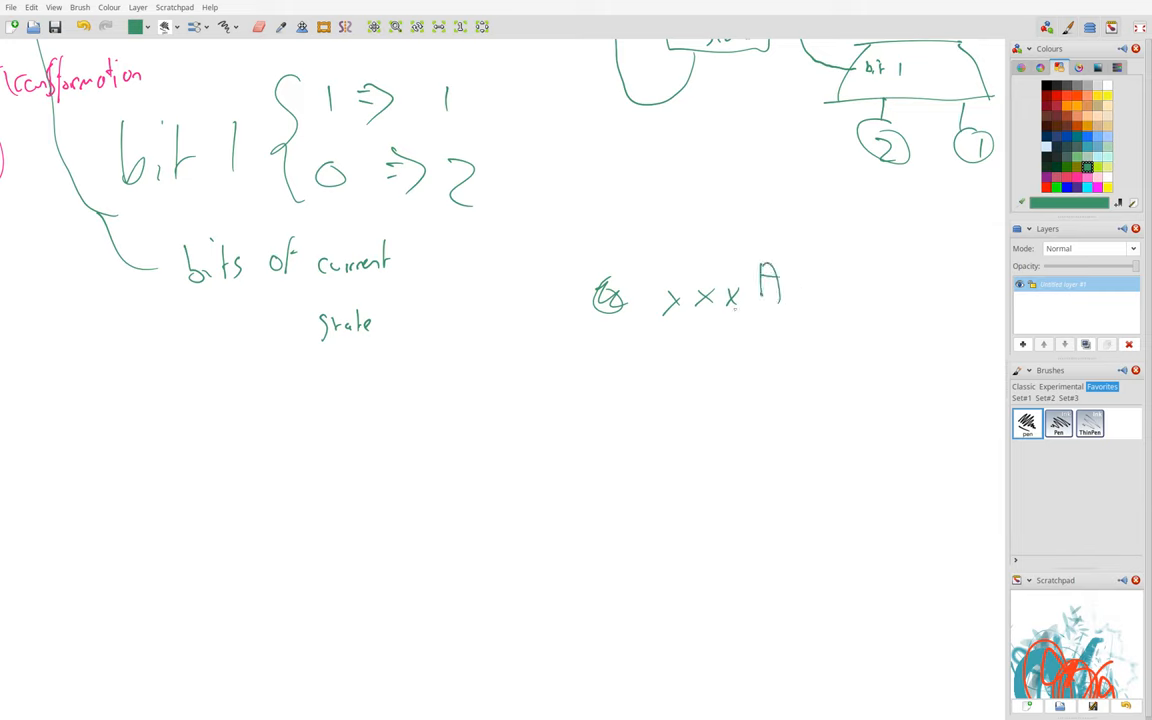
drag(758, 307, 795, 307)
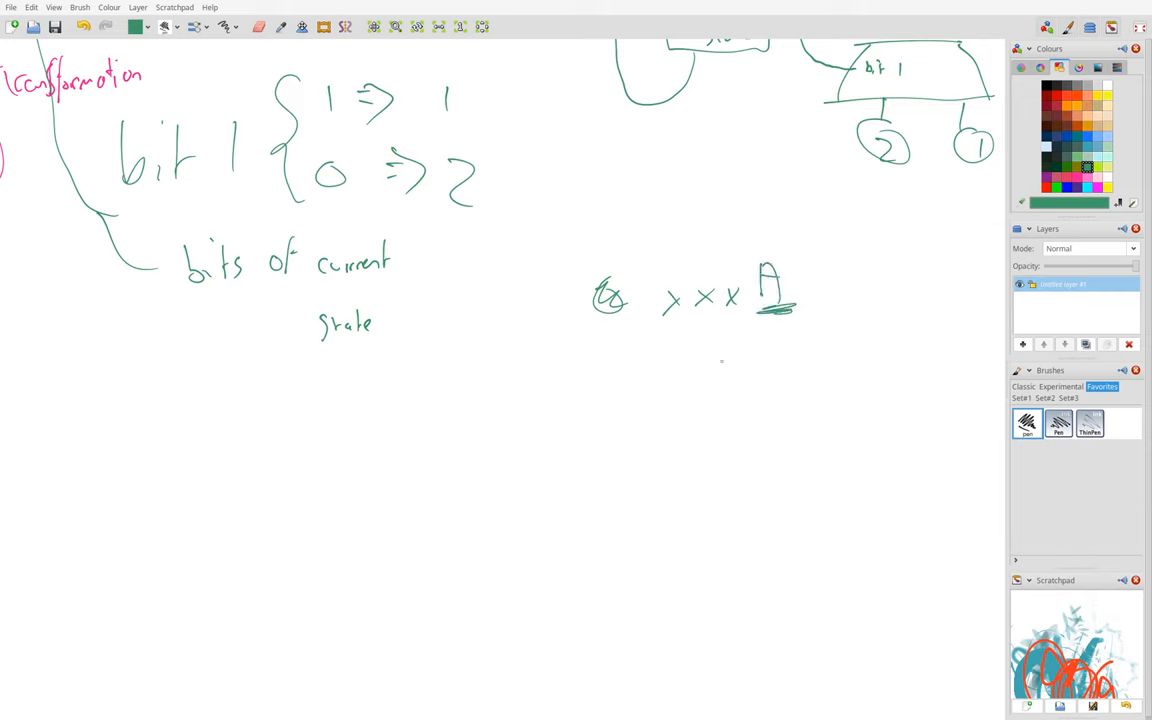
drag(680, 370, 780, 355)
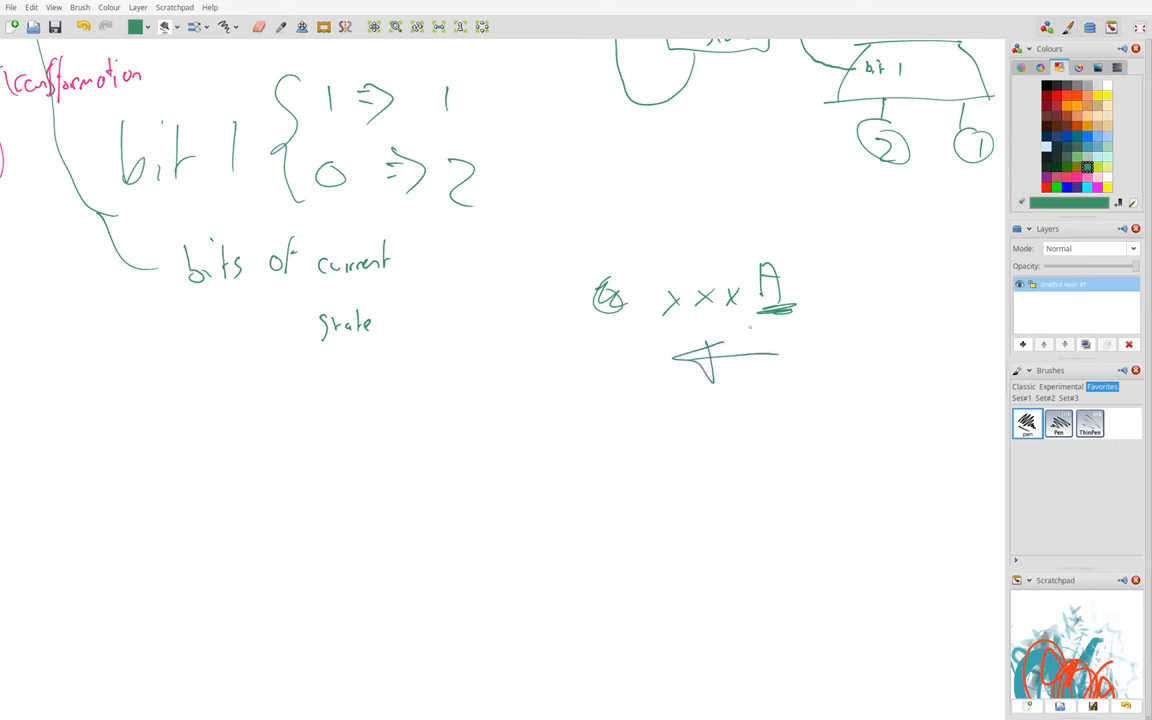
drag(760, 320, 800, 410)
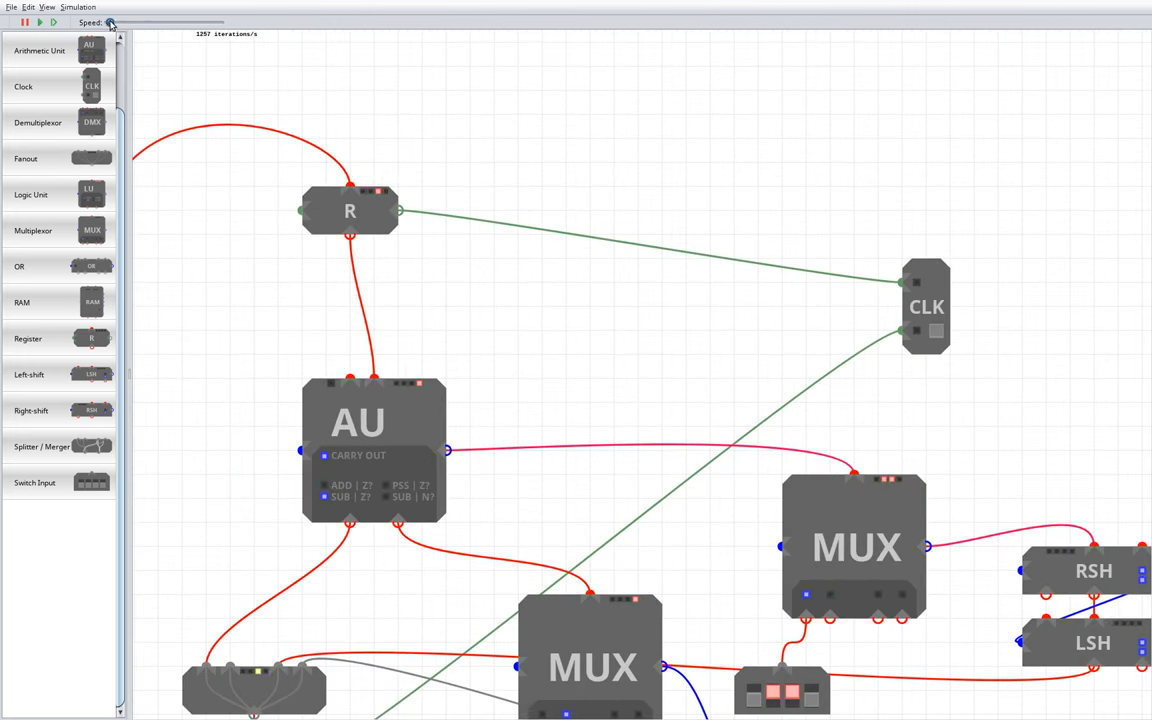
- Drag the Speed slider to change how fast the simulation runs
drag(110, 22, 120, 22)
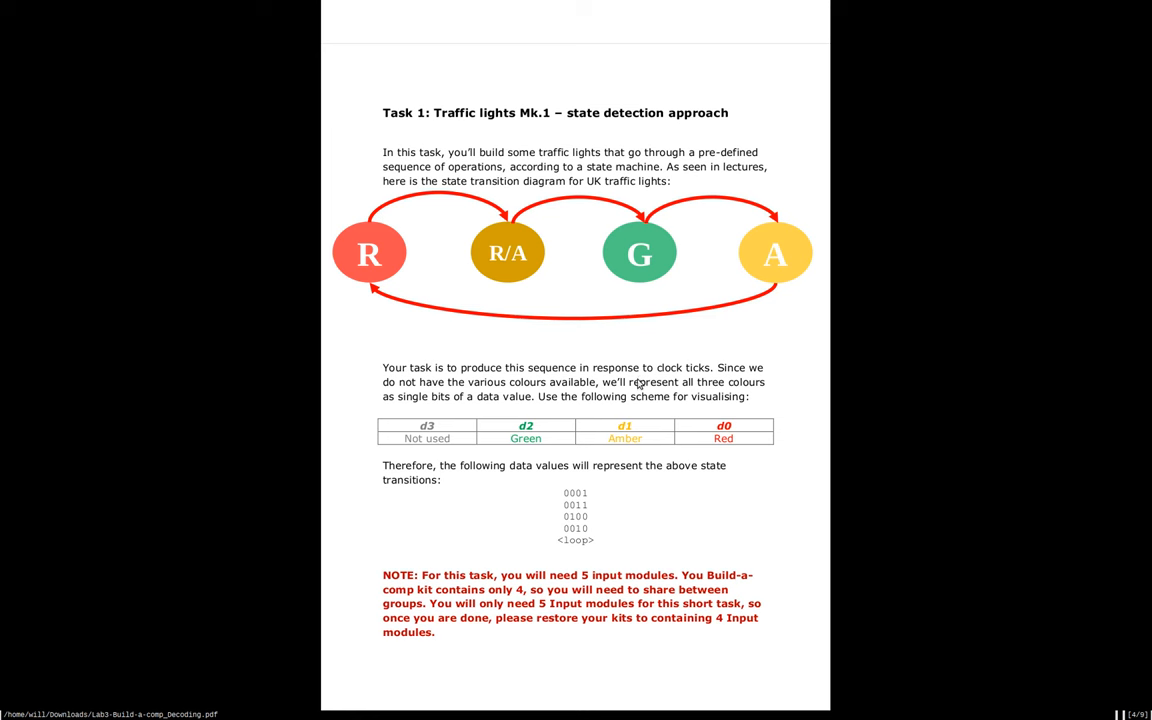
mouse_move(587, 496)
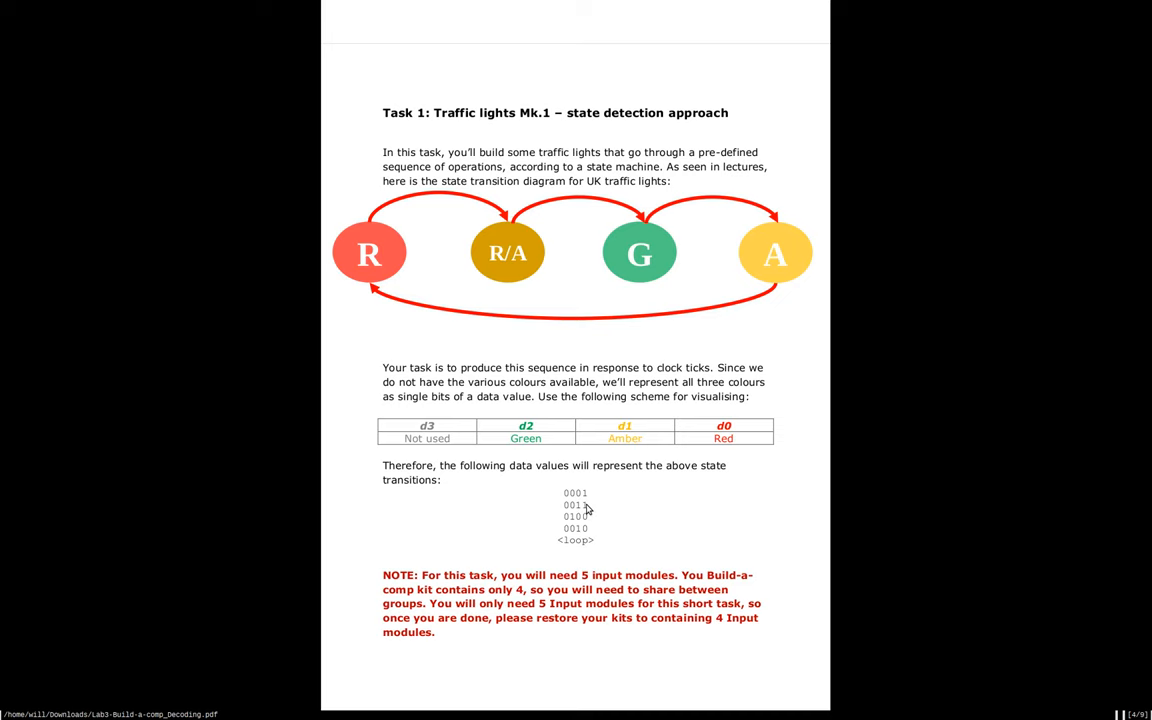
mouse_move(591, 487)
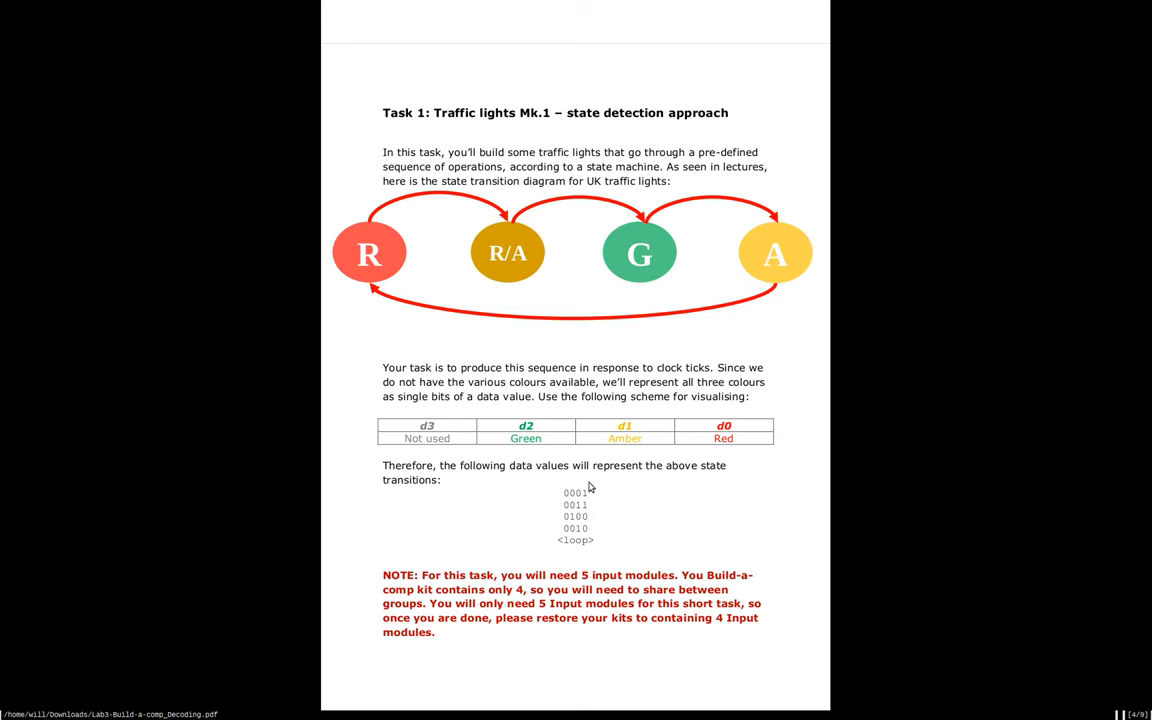